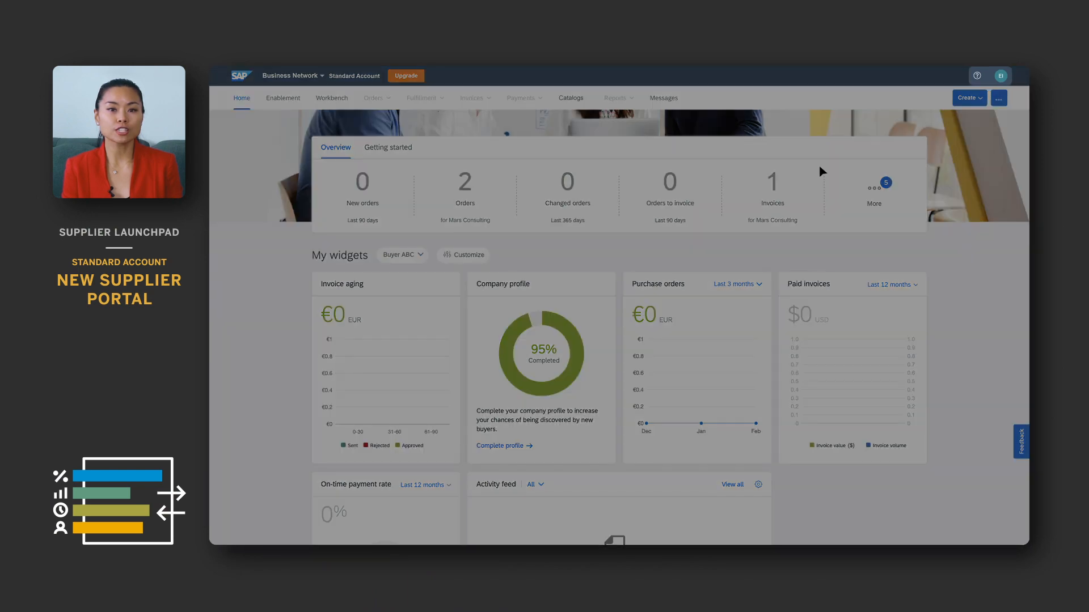
pyautogui.moveTo(981, 83)
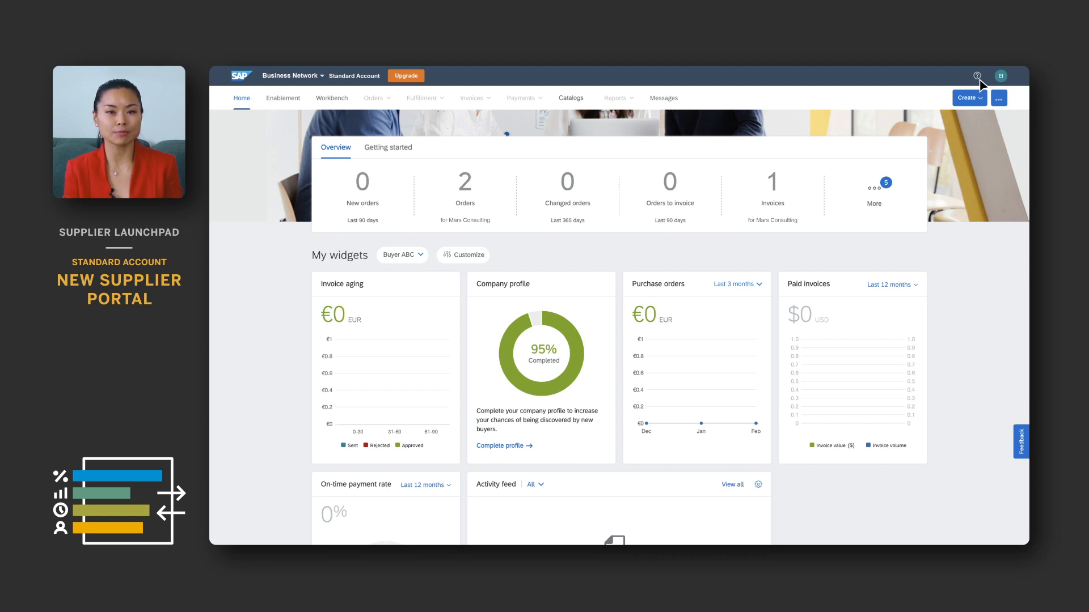
# Step: Browse the help panel's help topics, then open and close the account menu
pyautogui.click(977, 75)
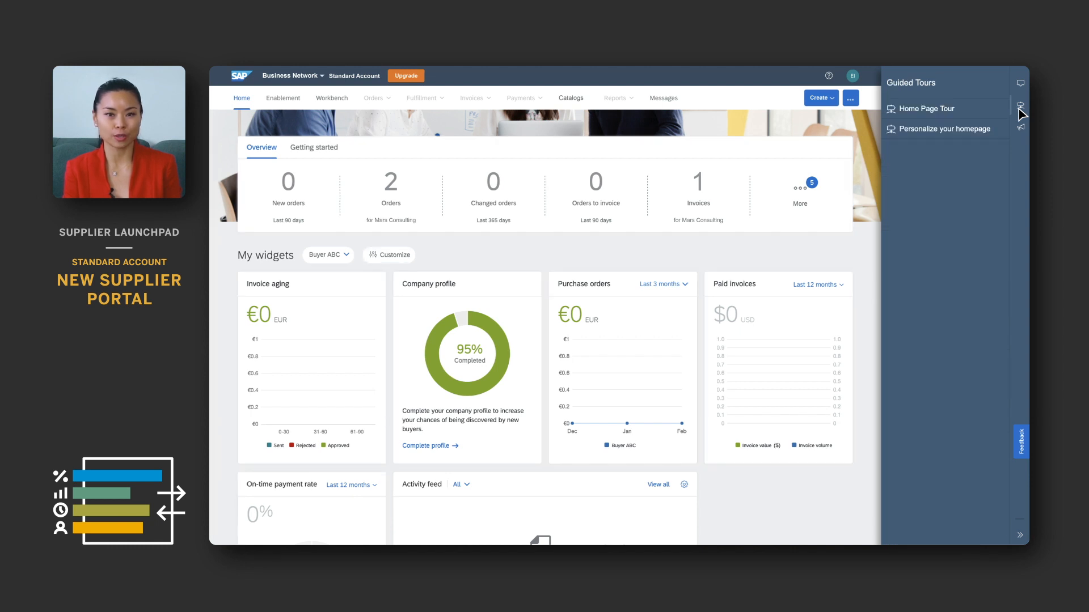
pyautogui.click(1020, 105)
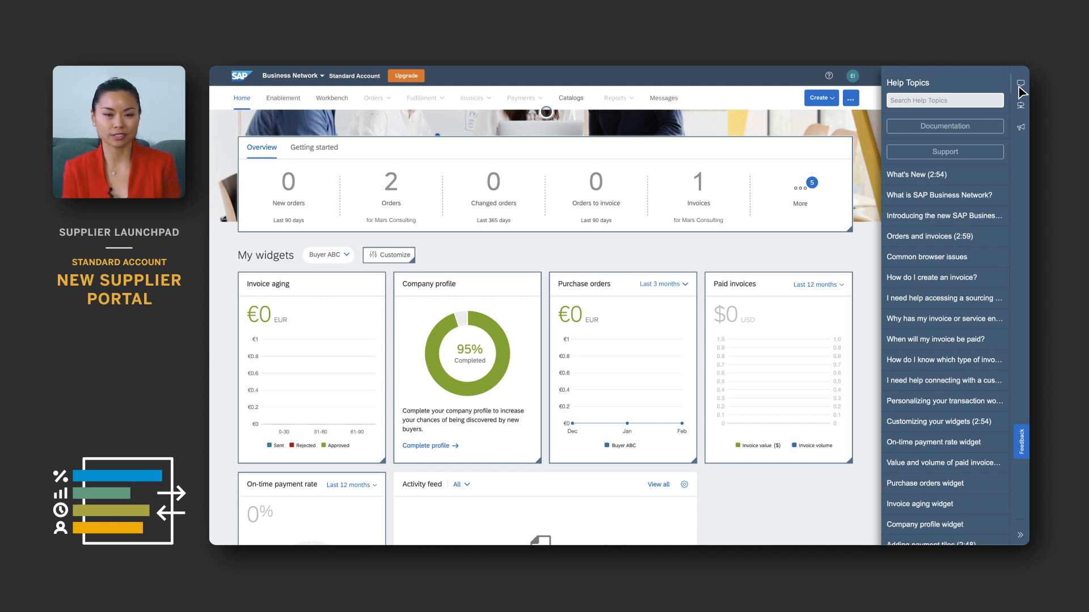
pyautogui.click(944, 151)
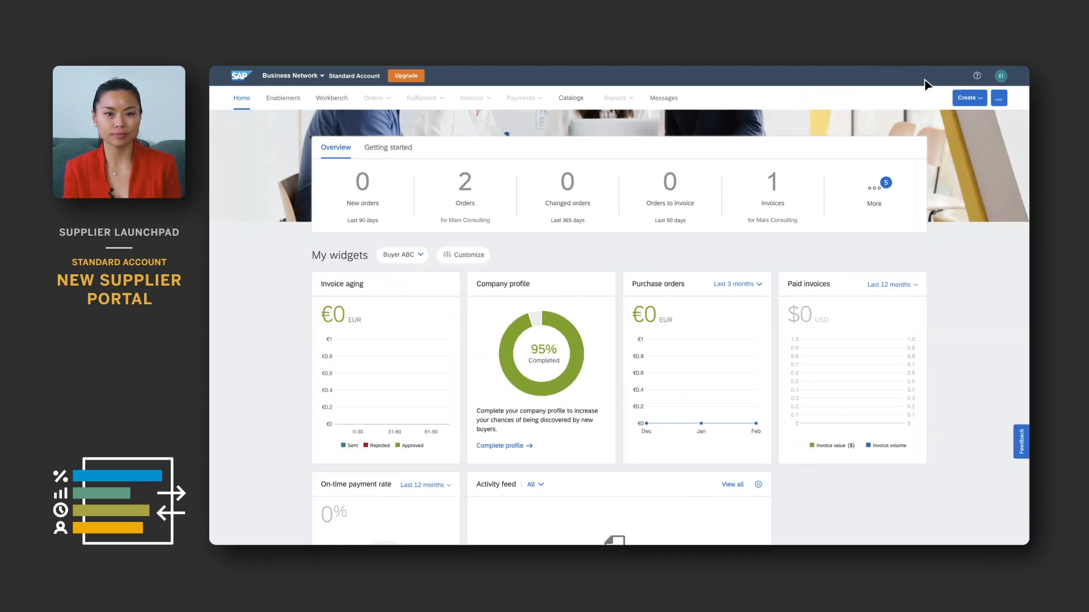
pyautogui.click(999, 76)
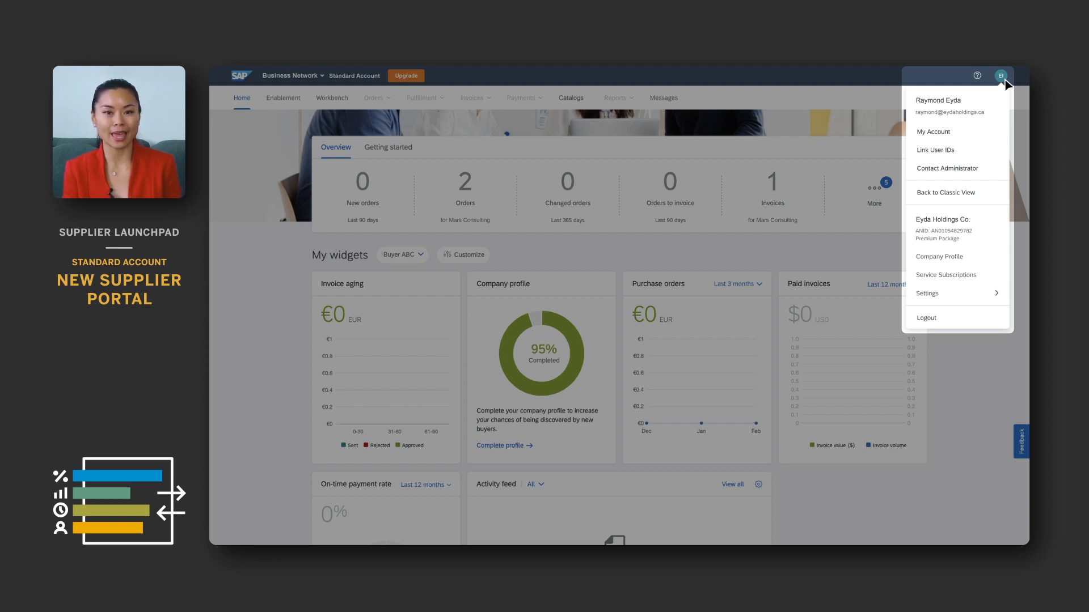
pyautogui.click(1000, 75)
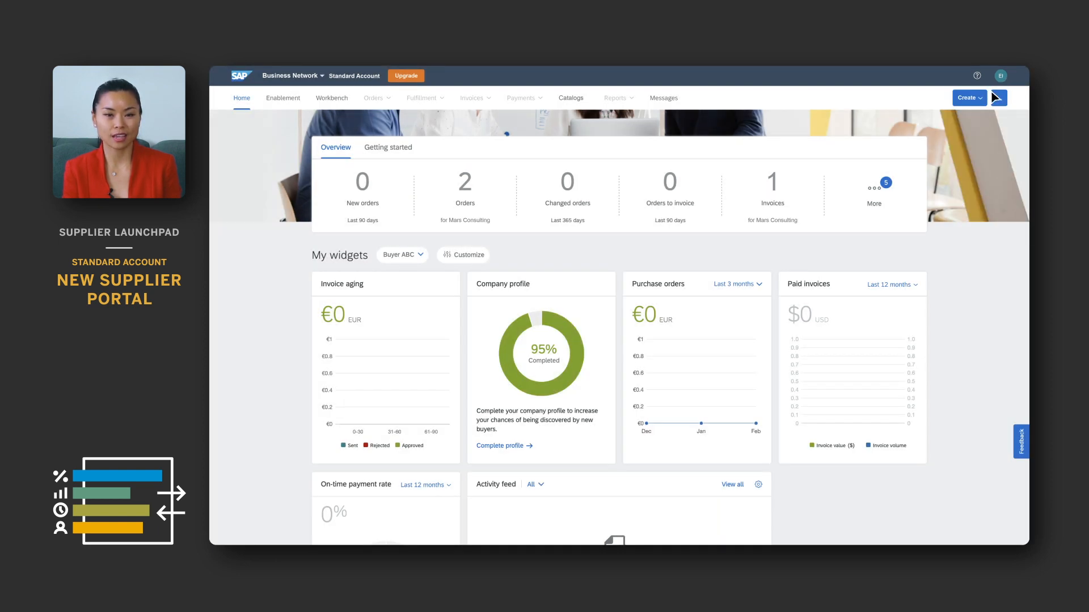
# Step: Preview the document creation and invoice upload options, view Messages, then return home
pyautogui.click(967, 97)
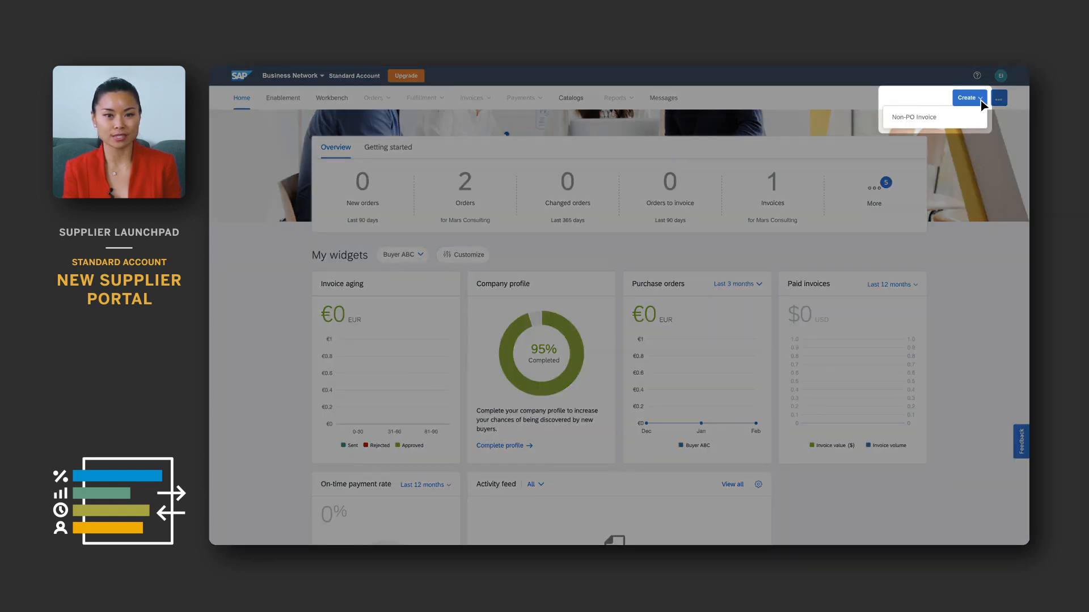
pyautogui.click(998, 97)
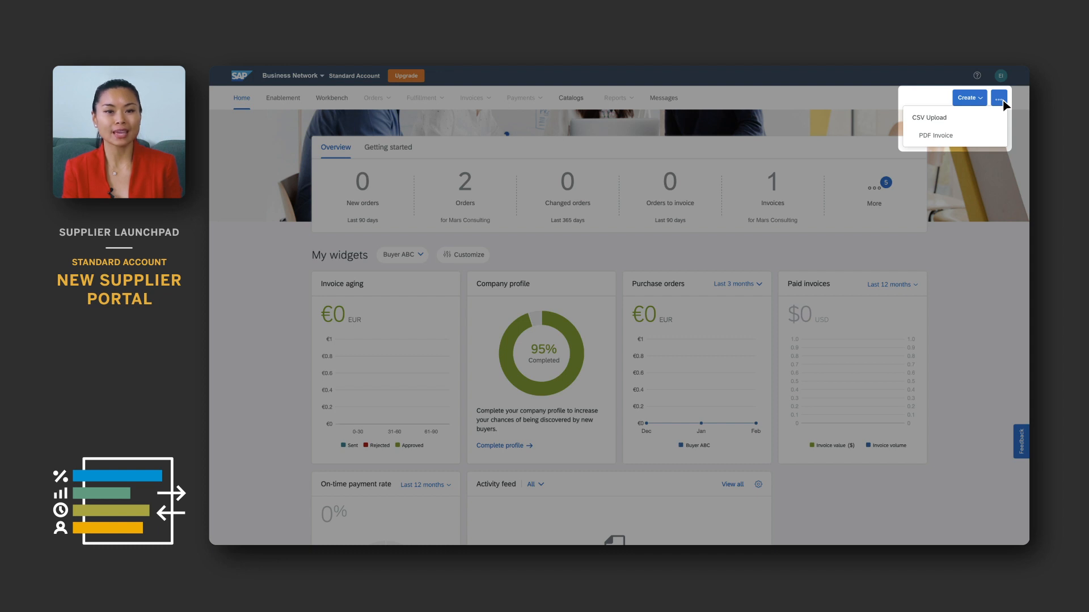
pyautogui.click(999, 97)
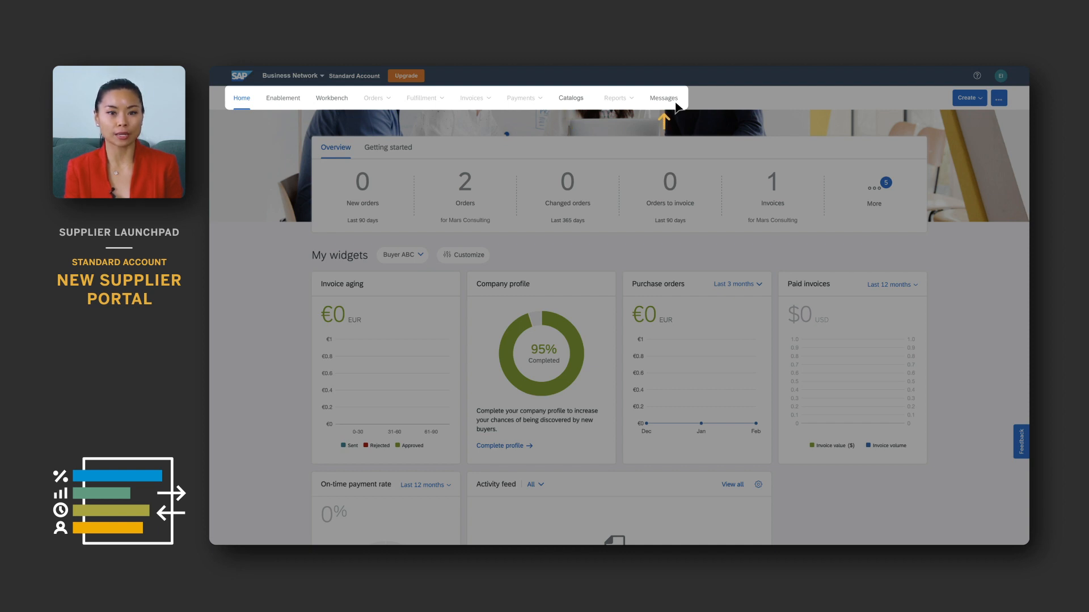
pyautogui.click(663, 97)
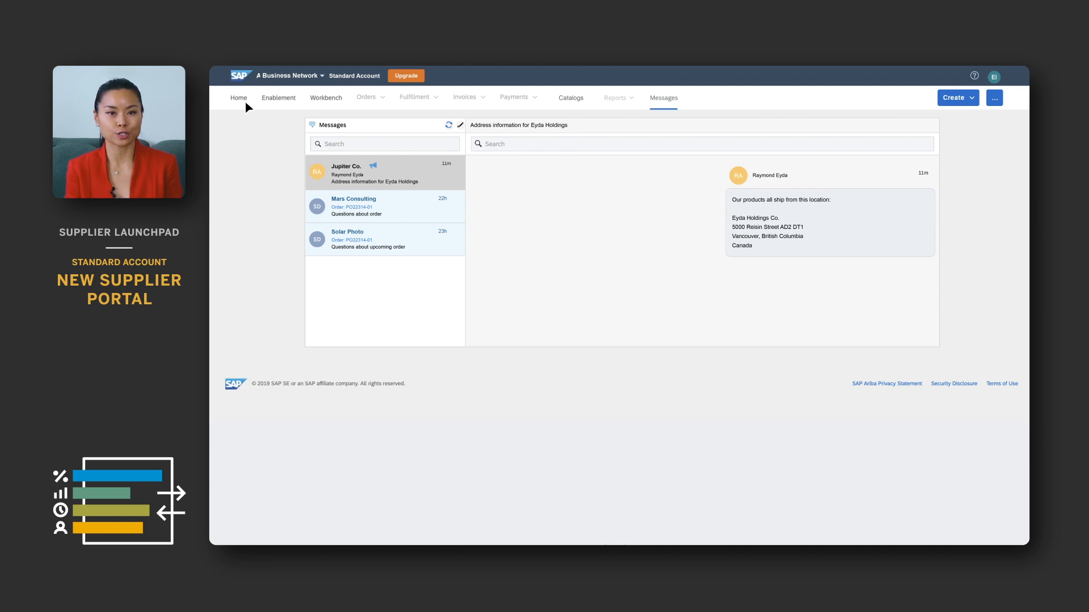
pyautogui.click(238, 97)
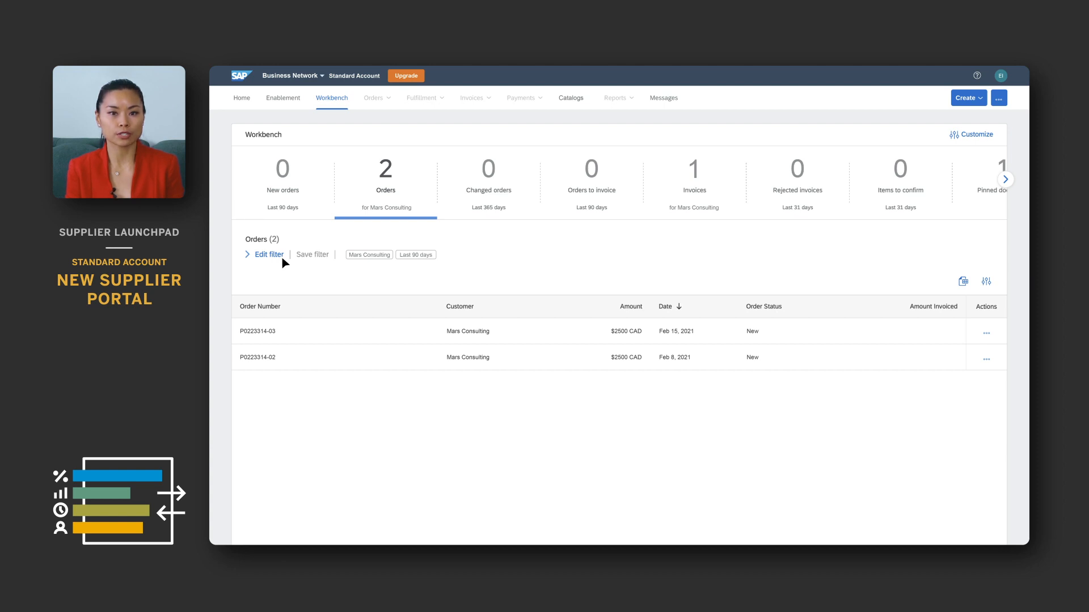
pyautogui.click(268, 254)
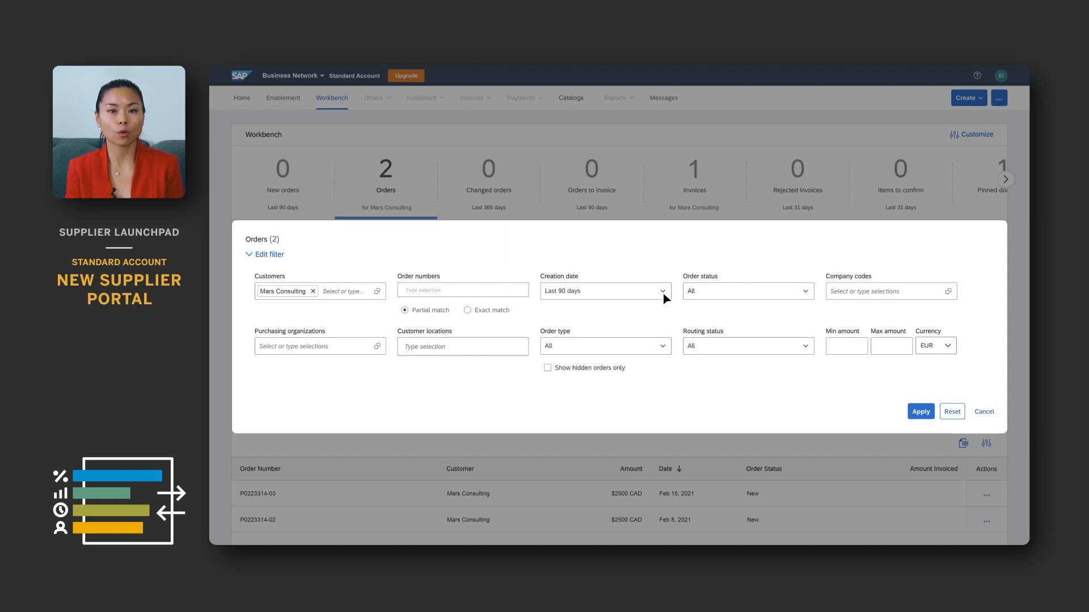
pyautogui.click(660, 291)
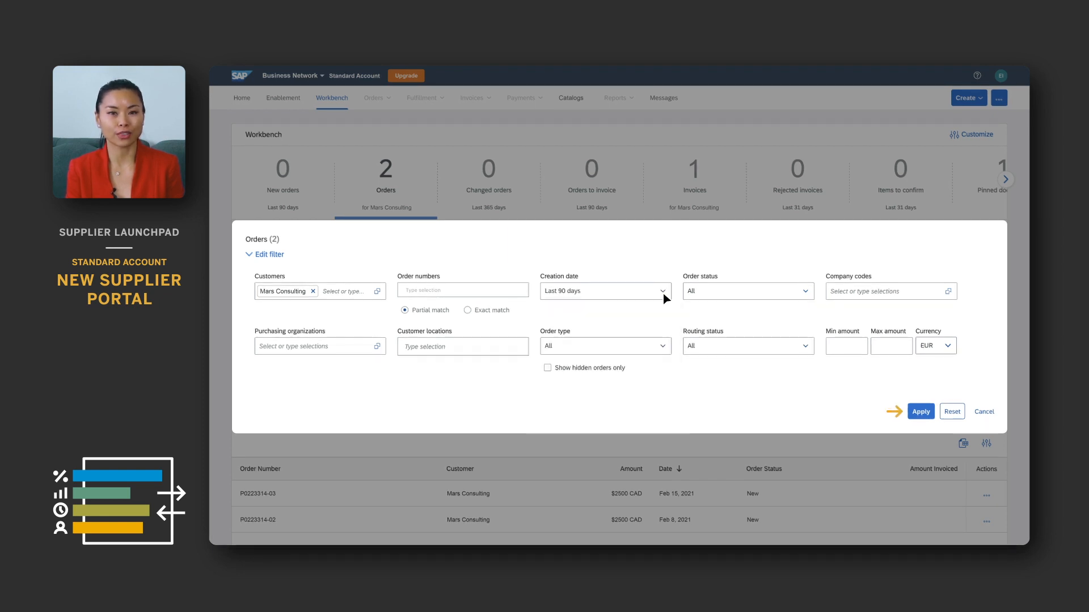
pyautogui.click(919, 411)
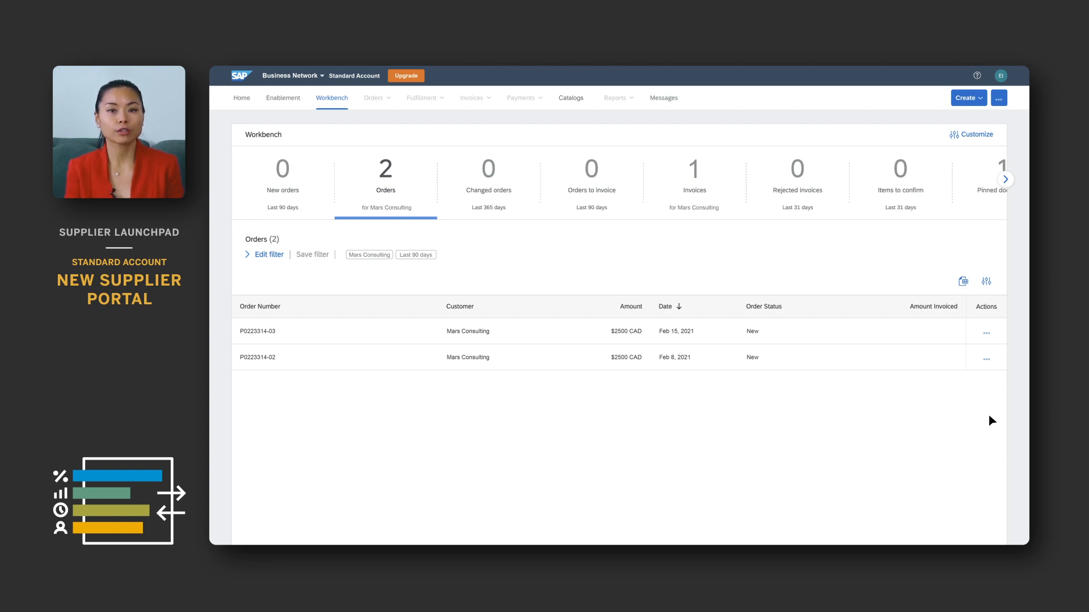
pyautogui.moveTo(991, 341)
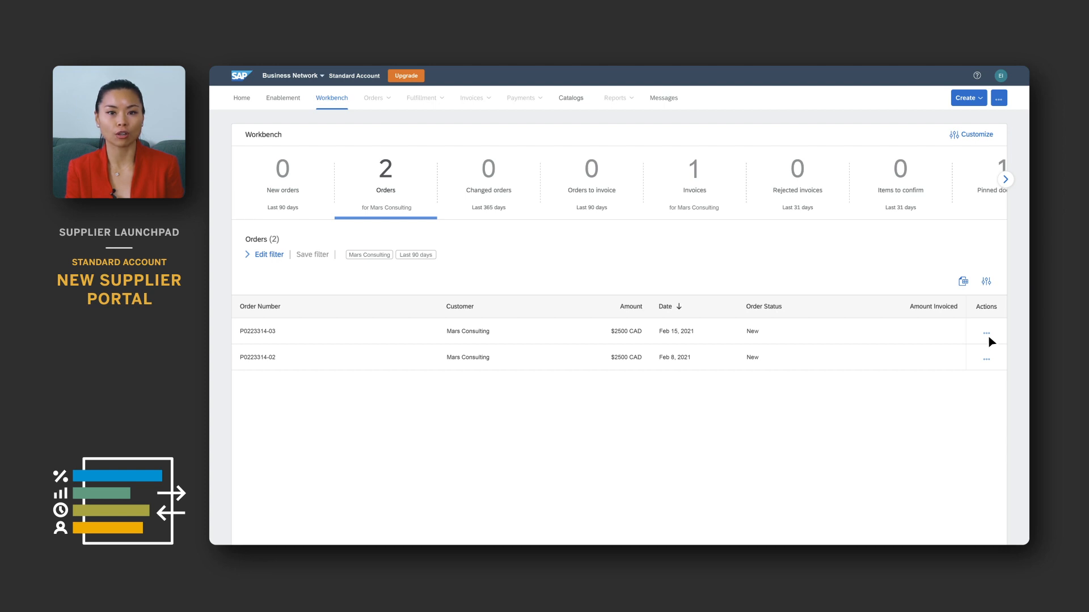
pyautogui.click(986, 334)
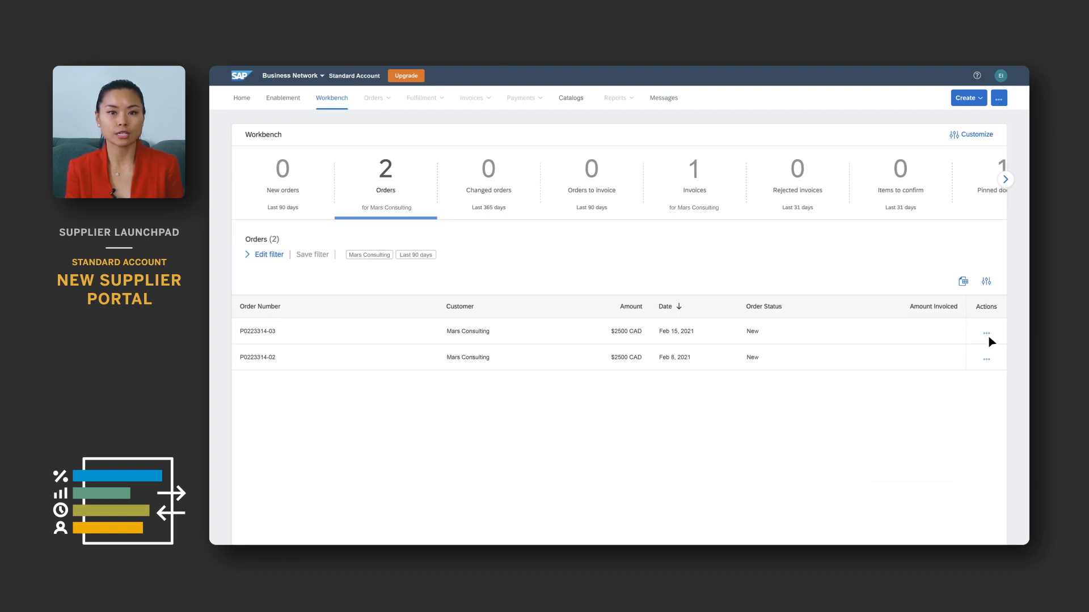
# Step: Apply a Last 365 days Creation date filter to list three Mars Consulting invoices
pyautogui.click(693, 176)
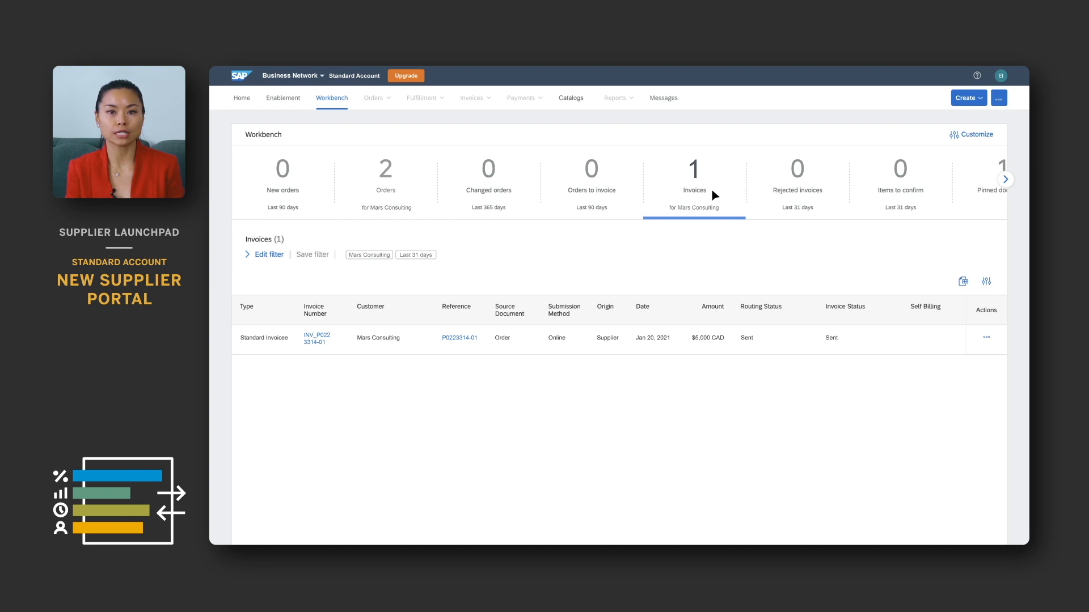
pyautogui.moveTo(782, 232)
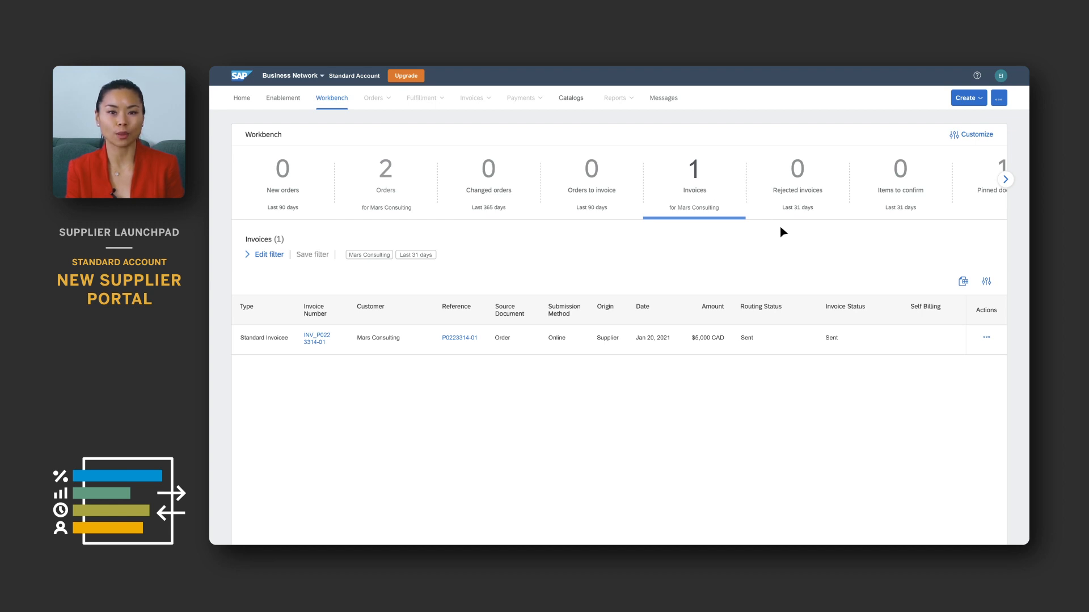
pyautogui.moveTo(985, 338)
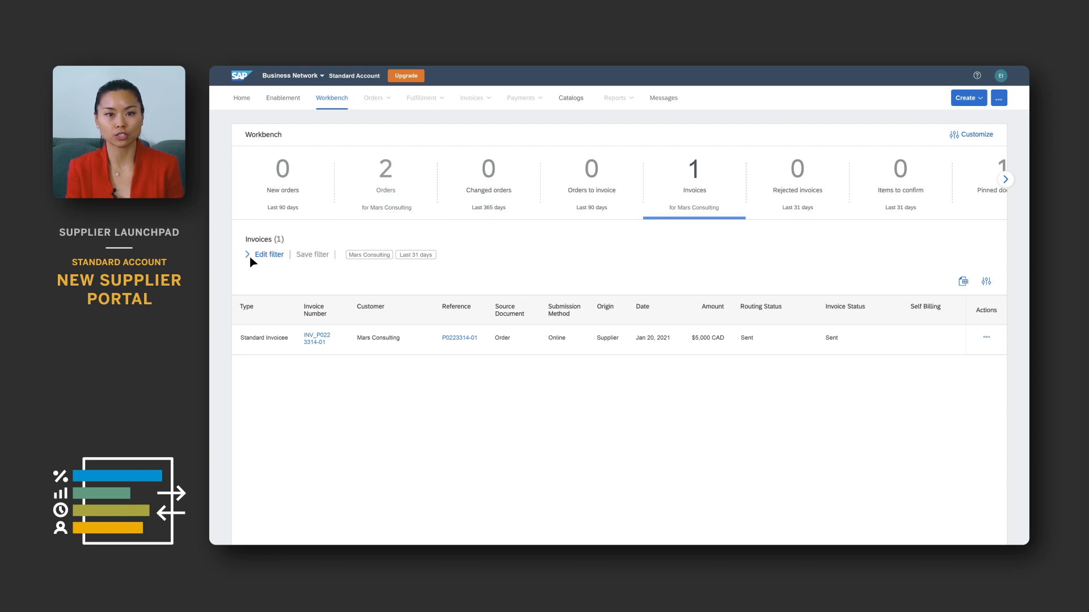
pyautogui.click(269, 254)
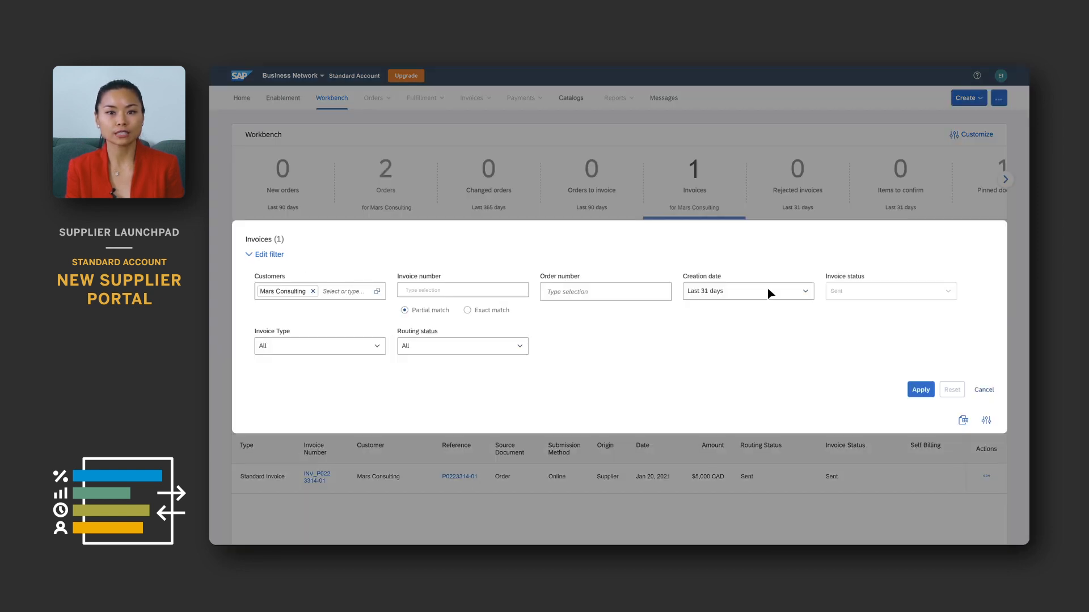
pyautogui.click(747, 291)
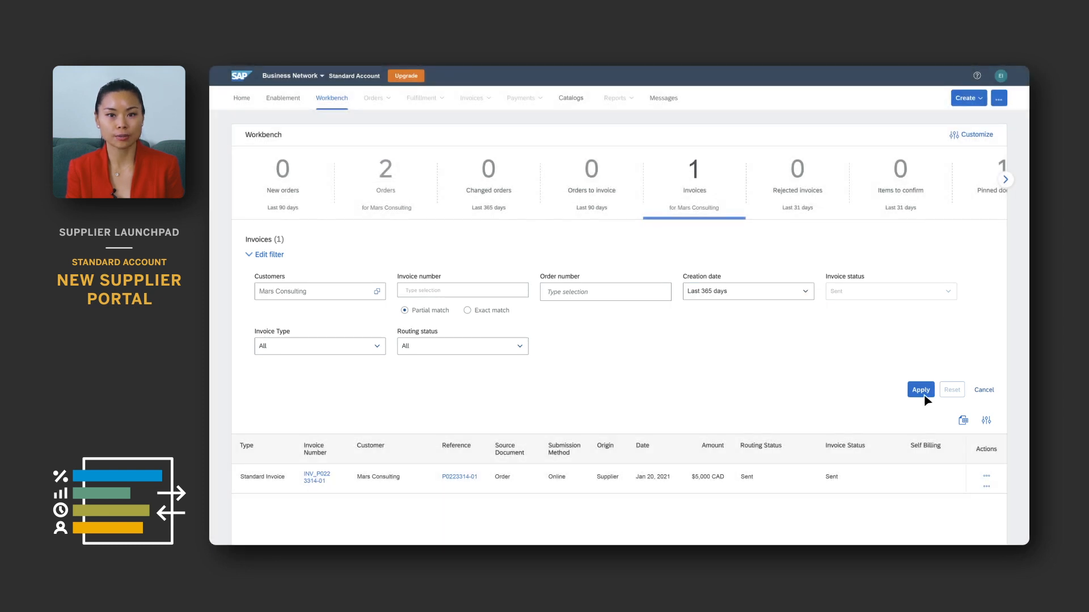
pyautogui.click(920, 389)
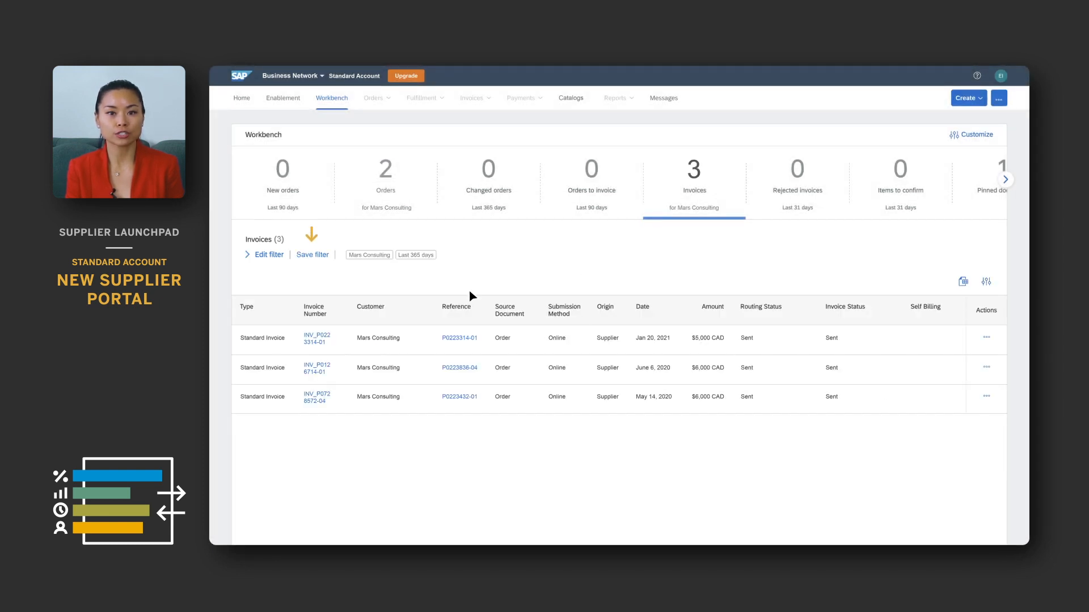
pyautogui.click(312, 254)
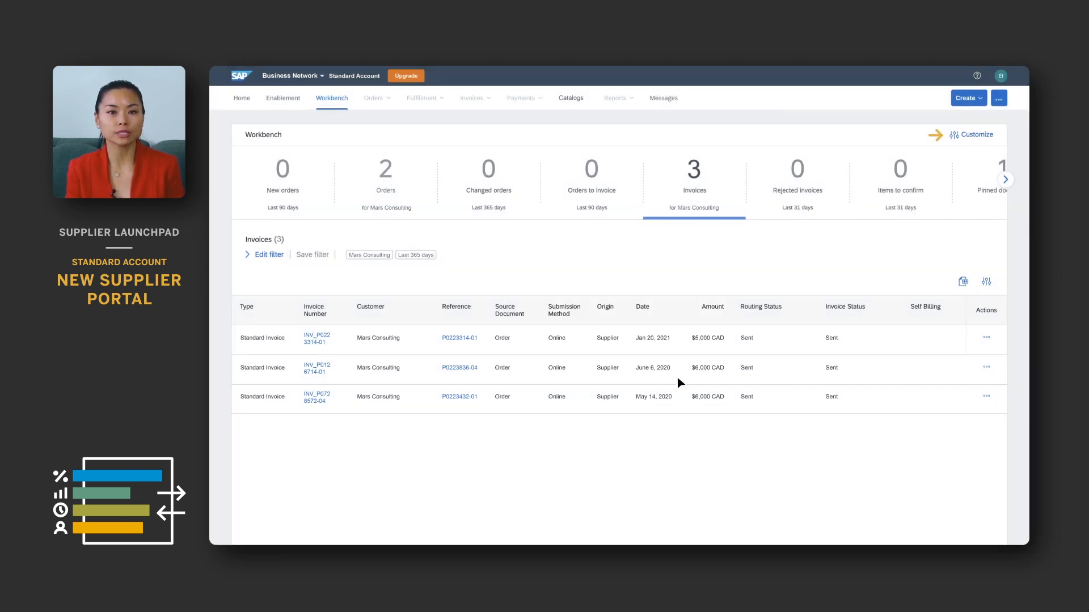
pyautogui.click(975, 134)
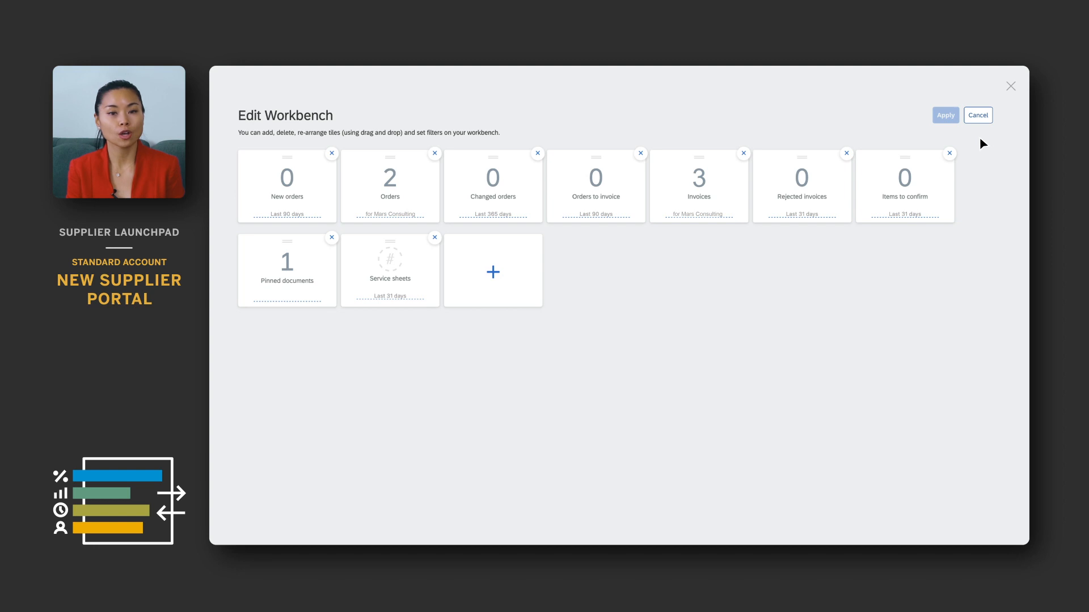
pyautogui.moveTo(536, 268)
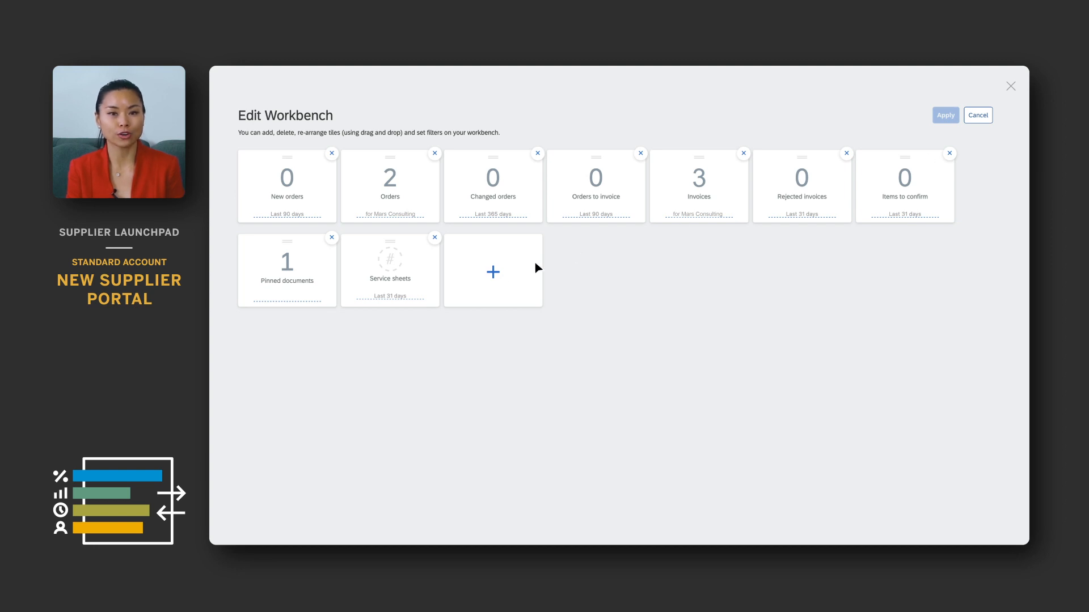
pyautogui.moveTo(494, 278)
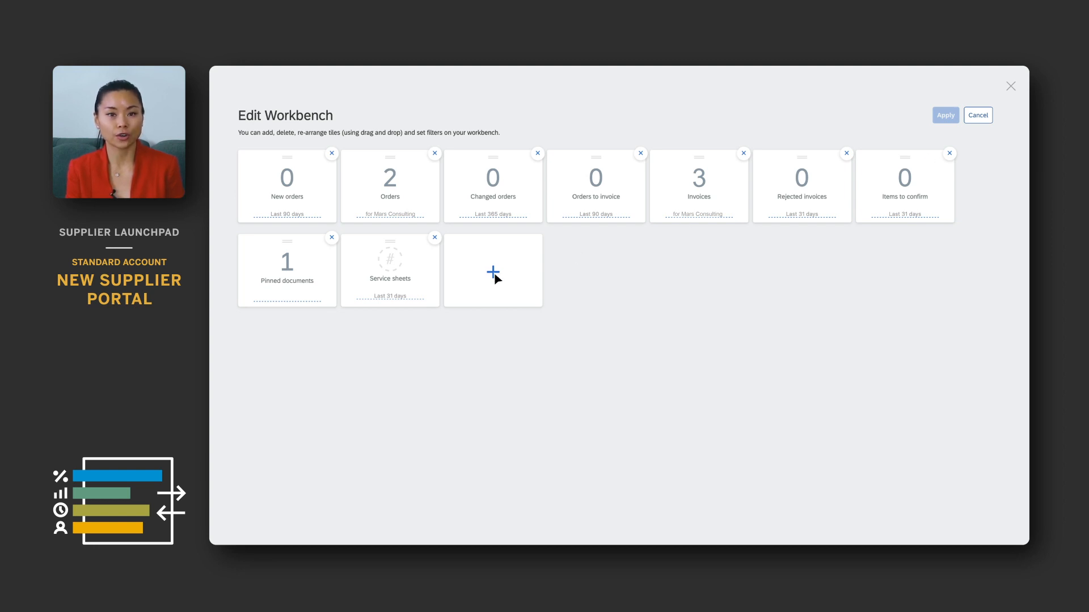
pyautogui.click(493, 270)
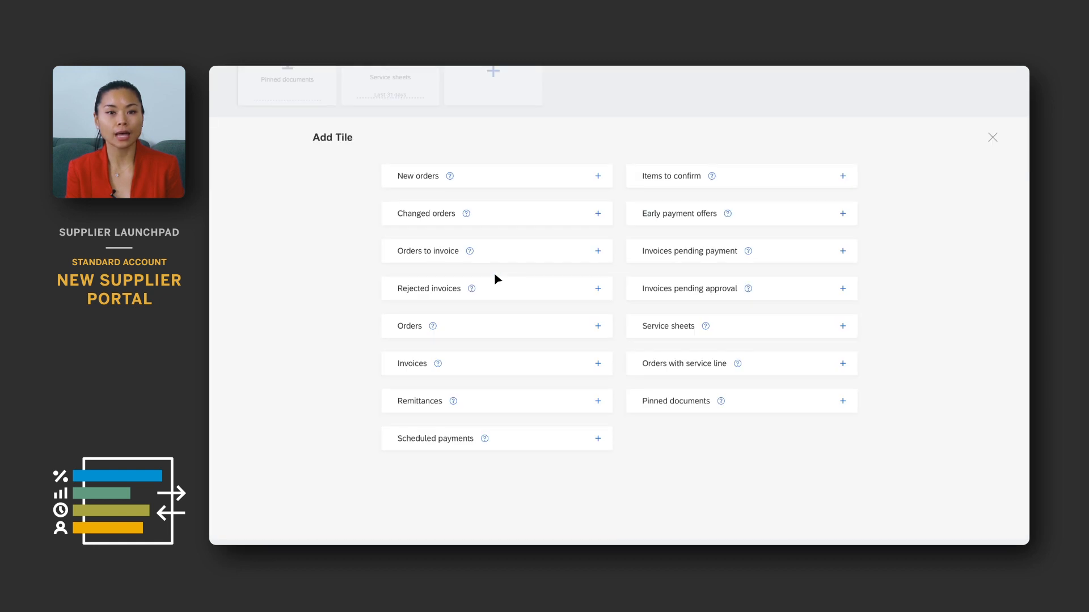
pyautogui.moveTo(691, 227)
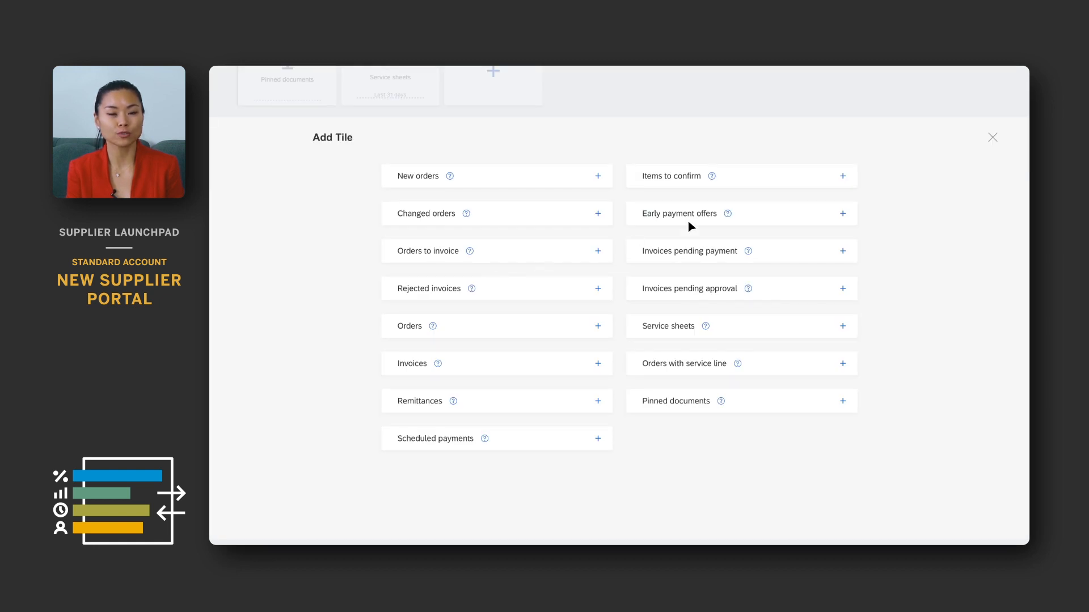
pyautogui.click(993, 137)
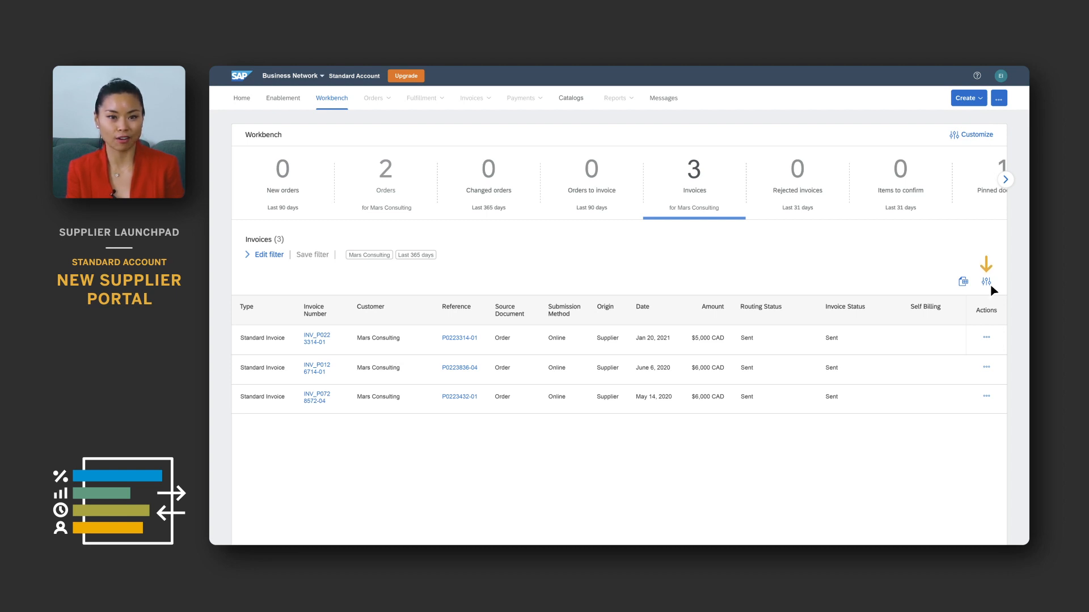
# Step: Dismiss the invoices table column settings unchanged, then show the account menu
pyautogui.click(993, 281)
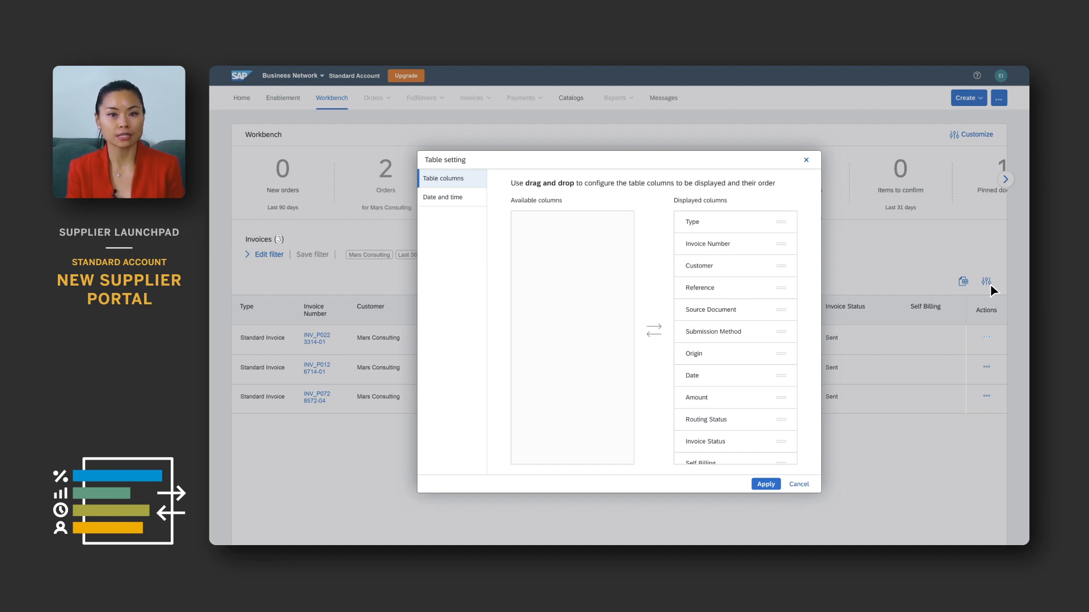
pyautogui.click(765, 483)
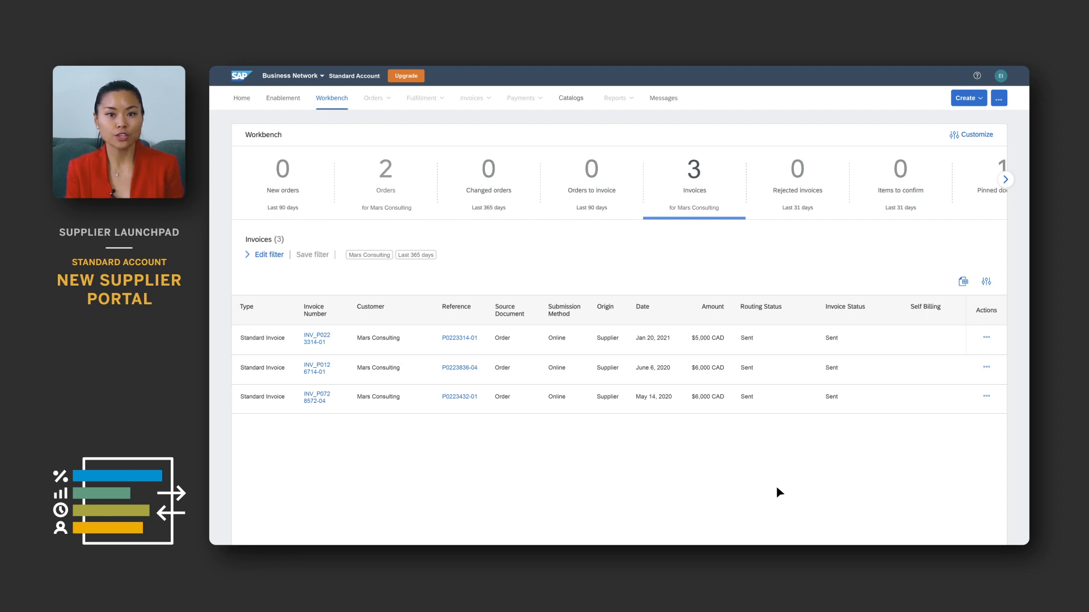
pyautogui.click(1000, 75)
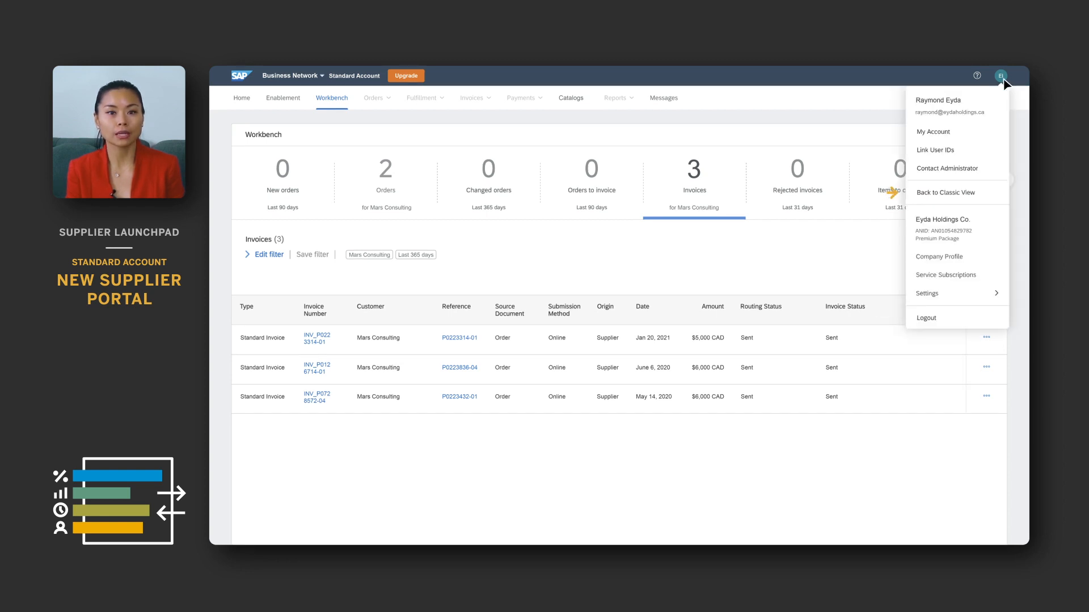